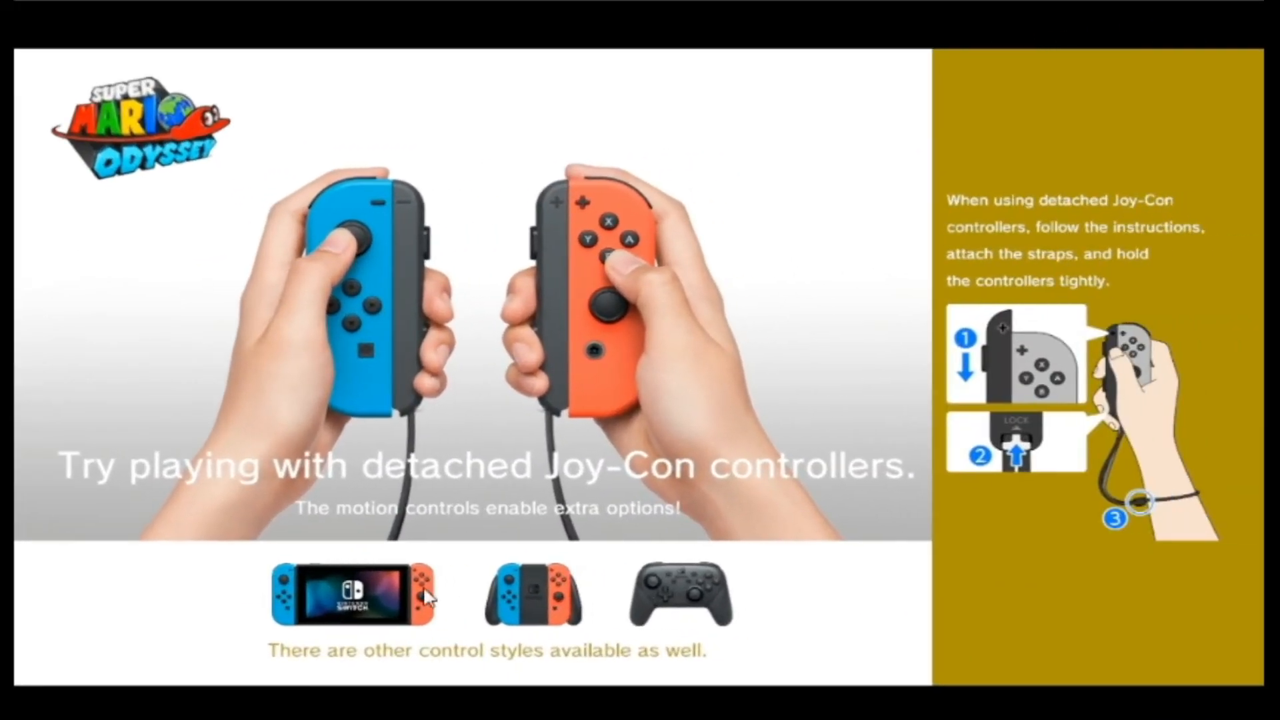
pyautogui.moveTo(488, 587)
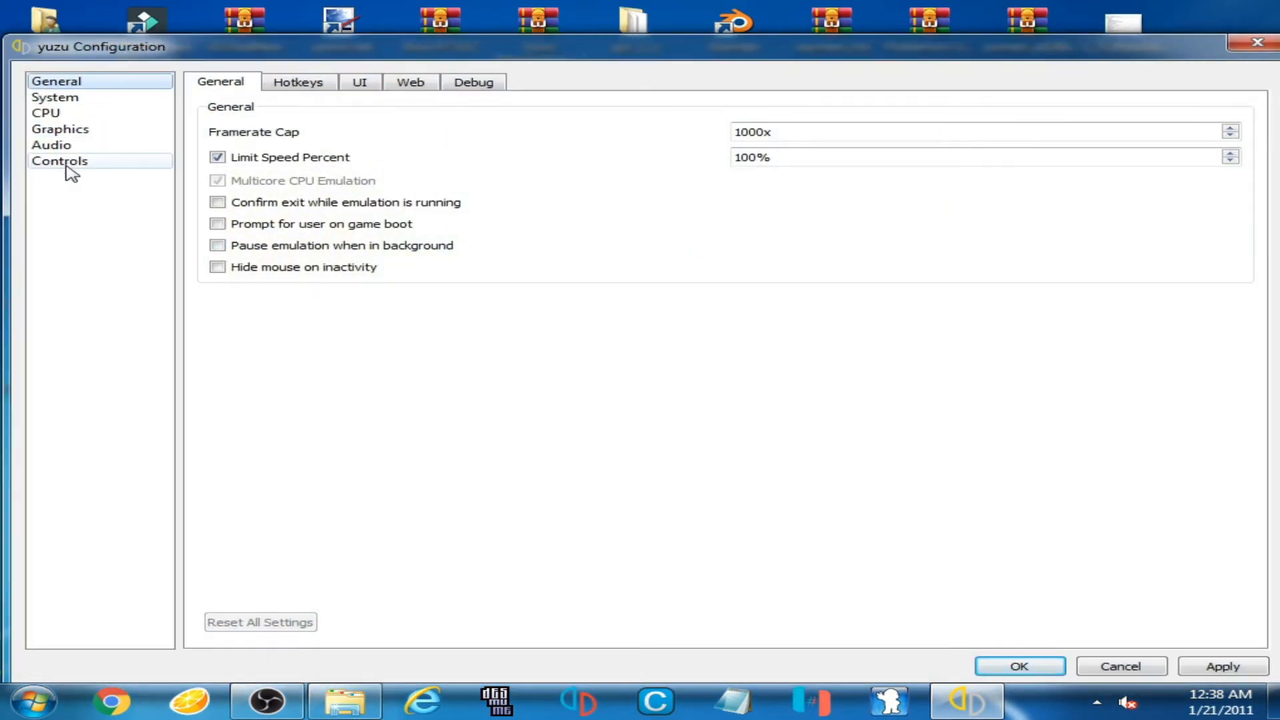
# - In Controls, connect Player 1's controller and switch the console mode to Undocked
pyautogui.click(59, 161)
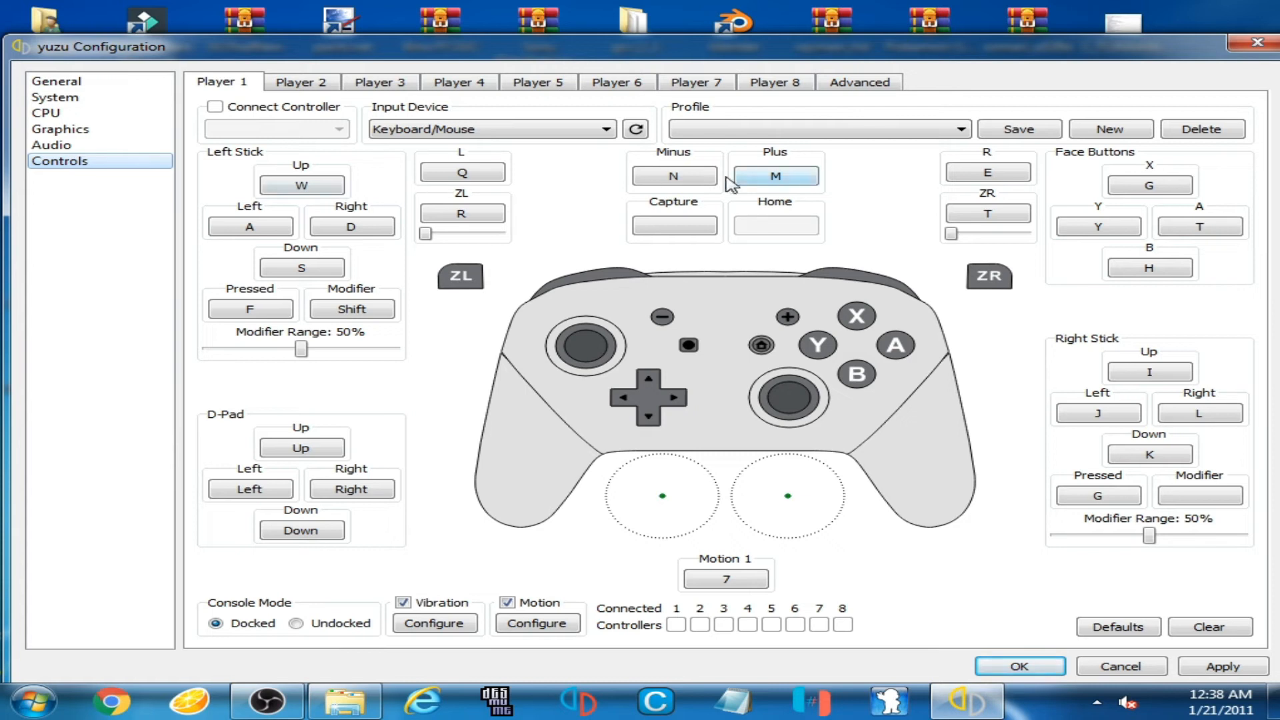
pyautogui.moveTo(775, 323)
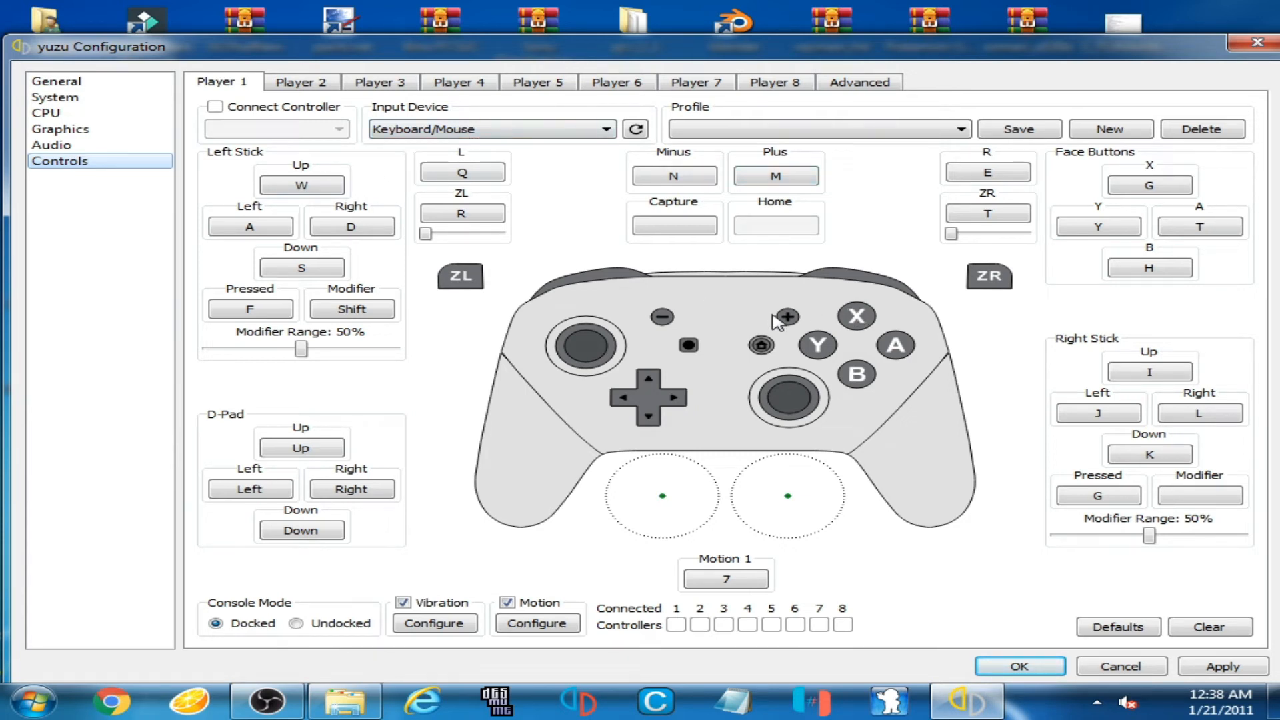
pyautogui.moveTo(649, 354)
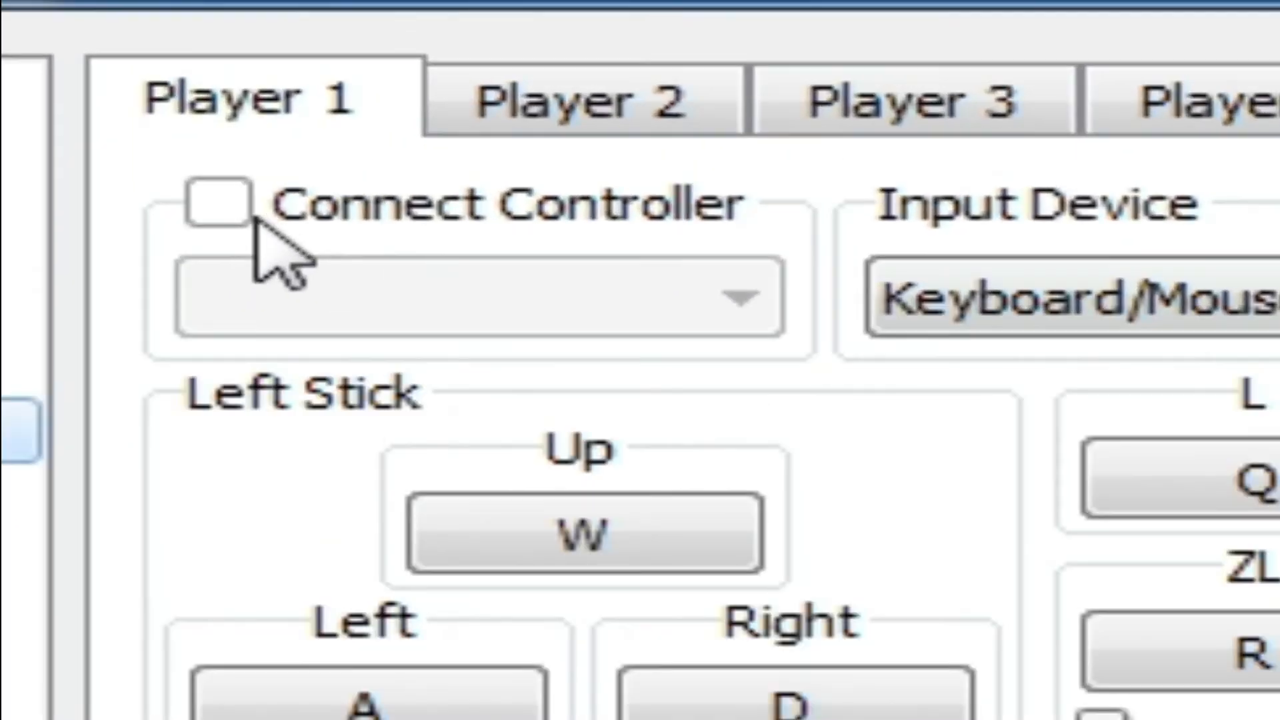
pyautogui.moveTo(278, 244)
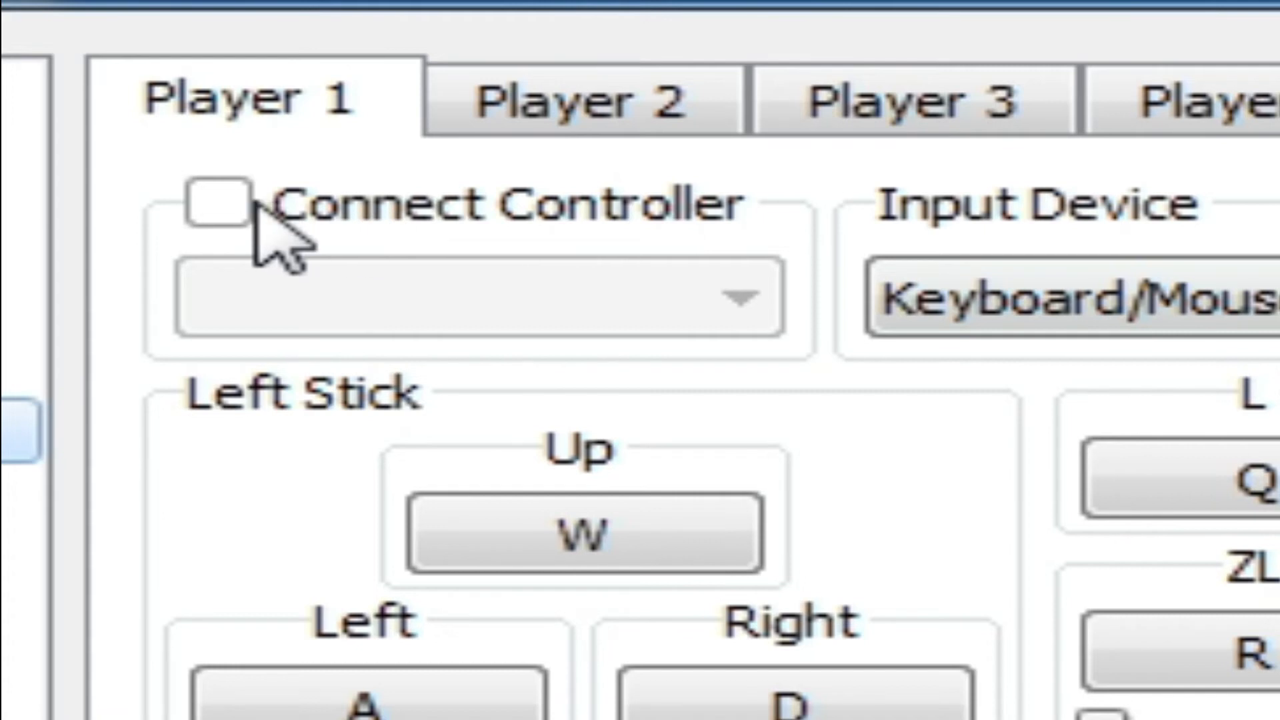
pyautogui.click(218, 204)
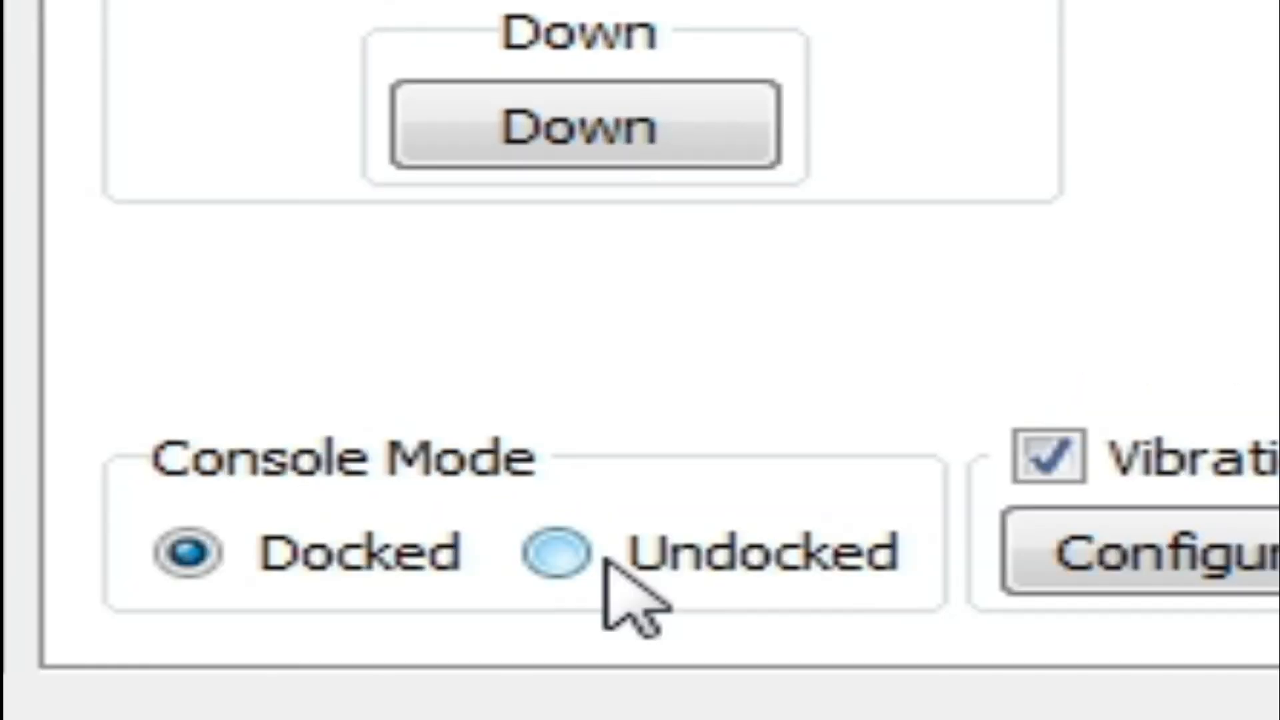
pyautogui.click(559, 553)
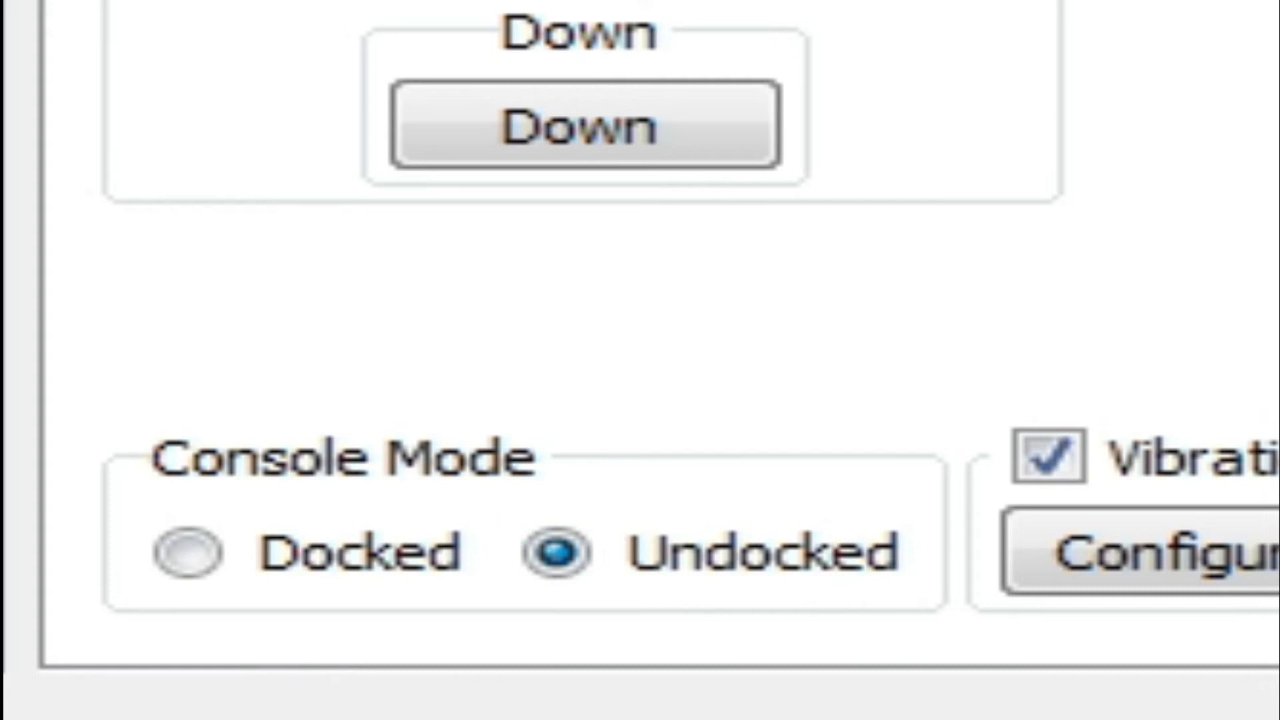
pyautogui.moveTo(596, 654)
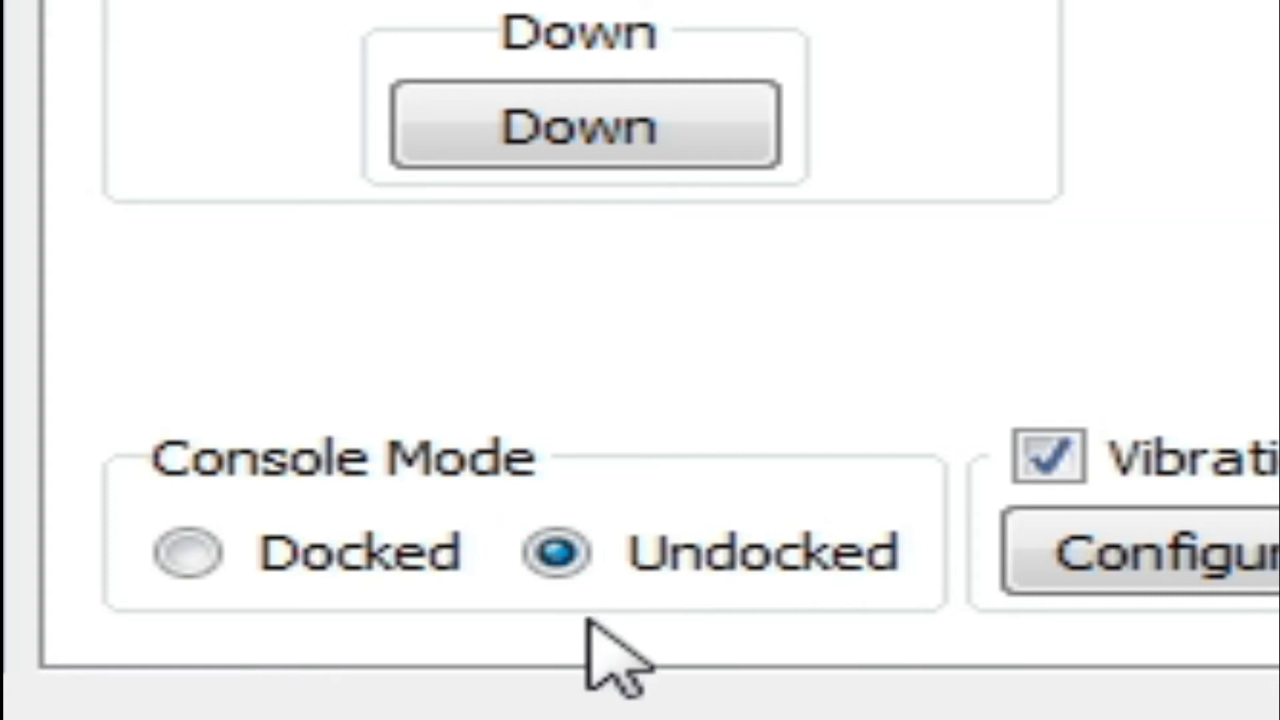
pyautogui.moveTo(727, 481)
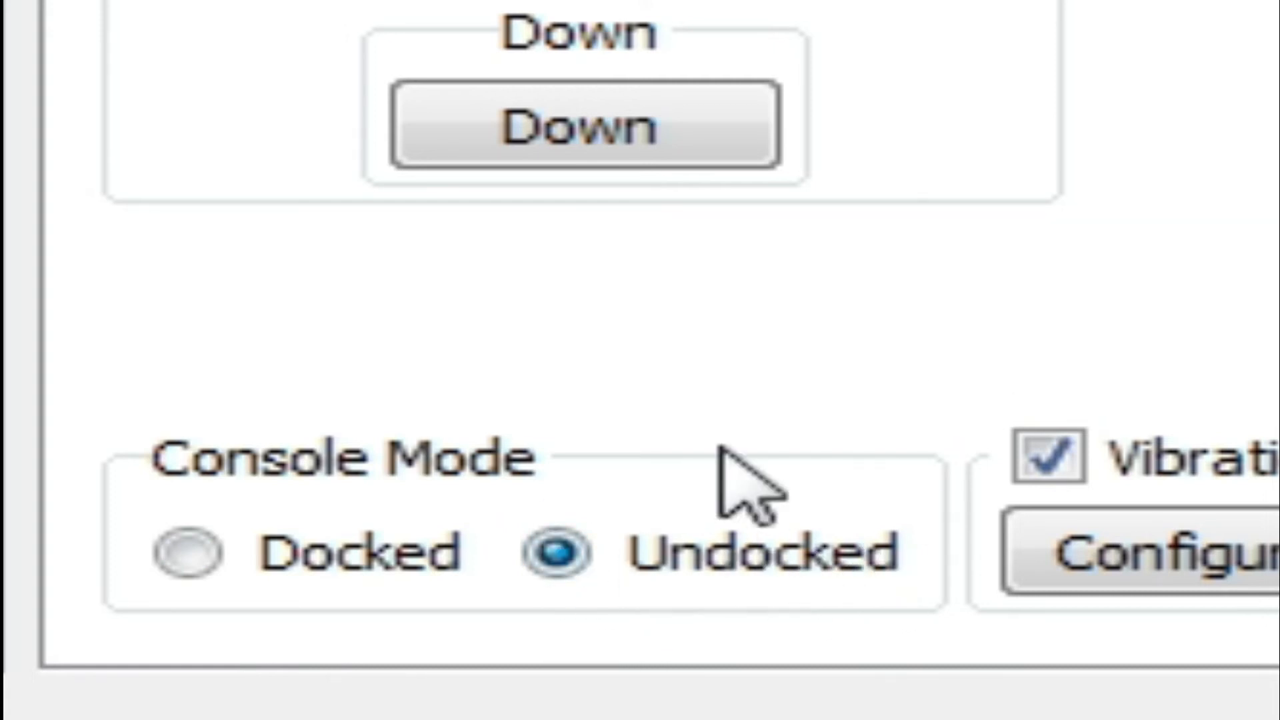
pyautogui.moveTo(747, 498)
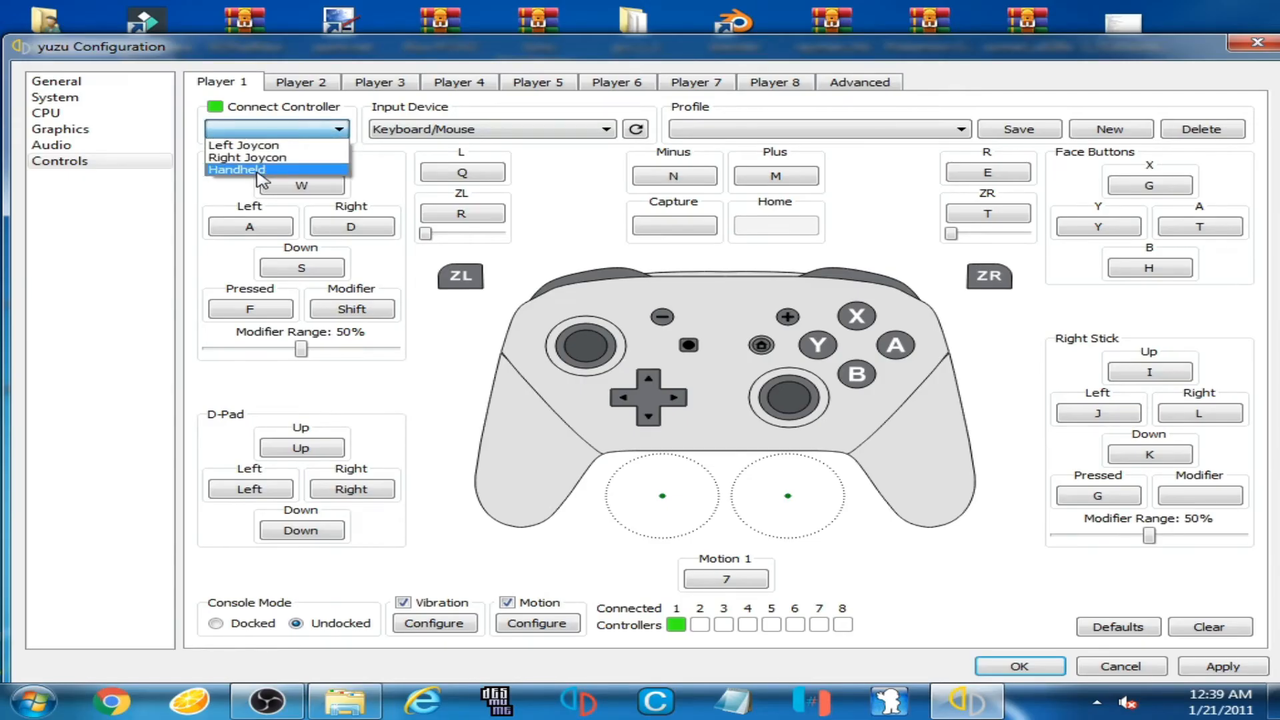
pyautogui.click(236, 168)
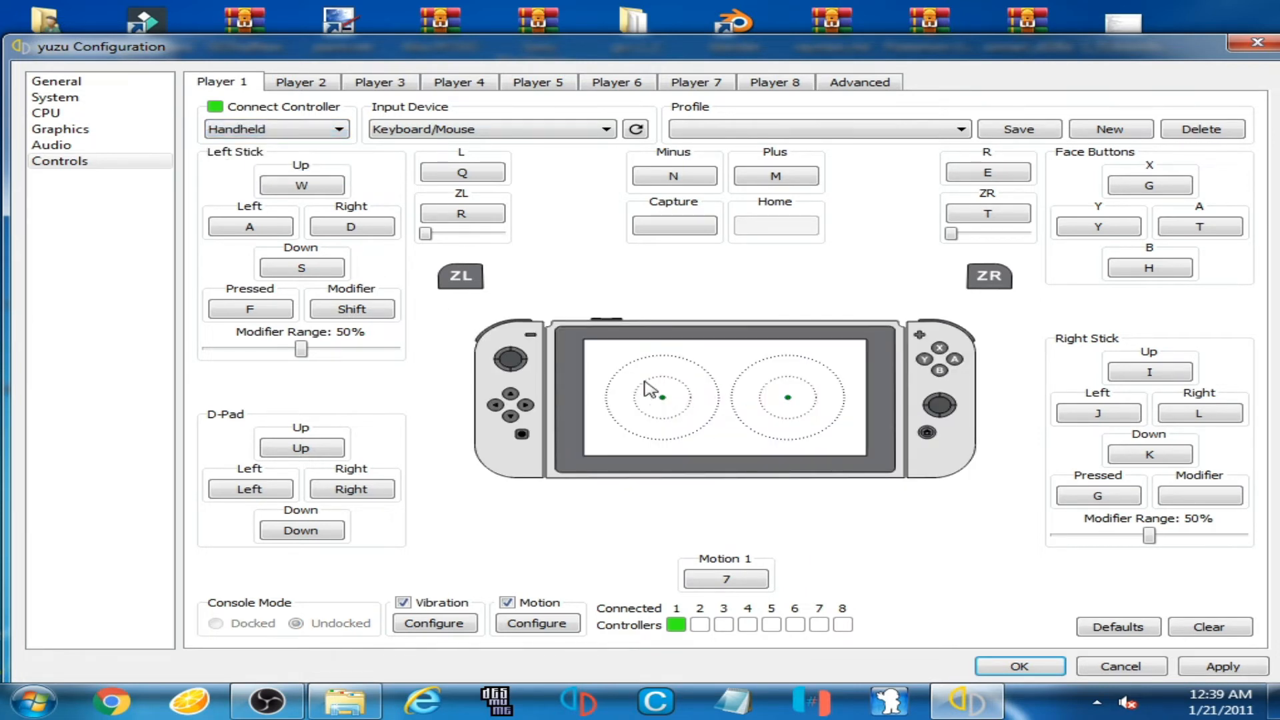
pyautogui.moveTo(704, 345)
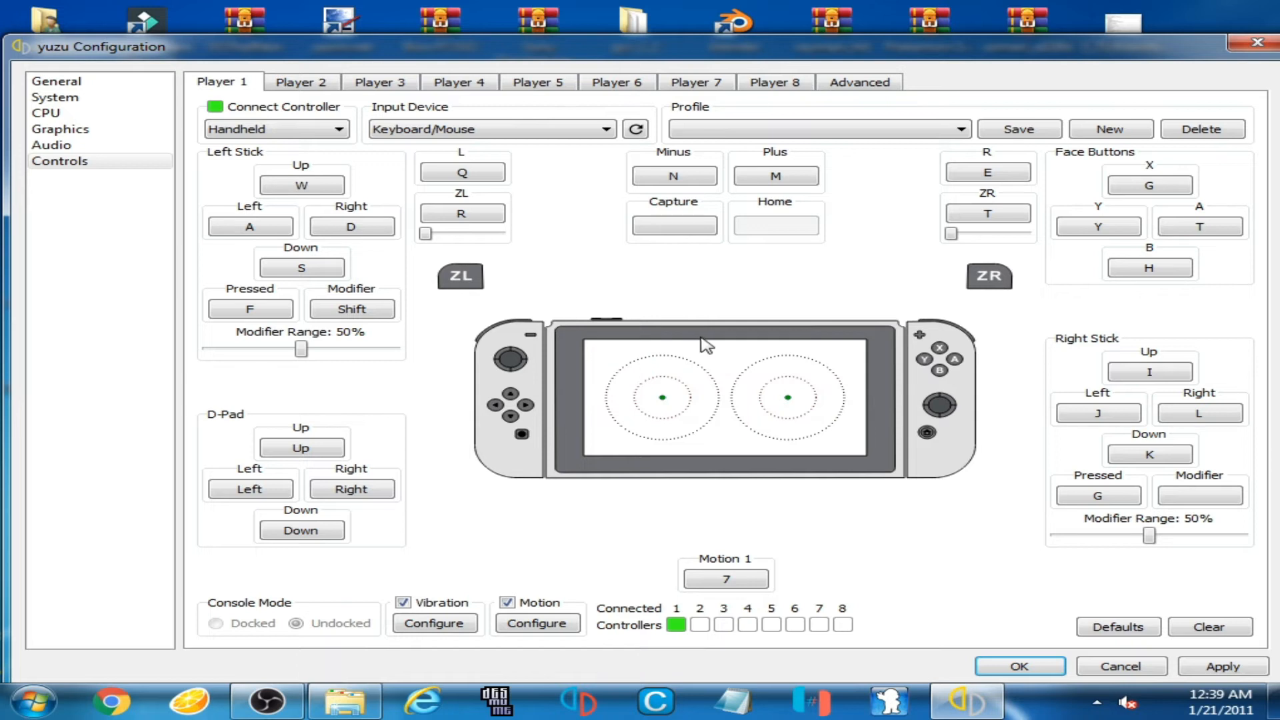
pyautogui.moveTo(753, 390)
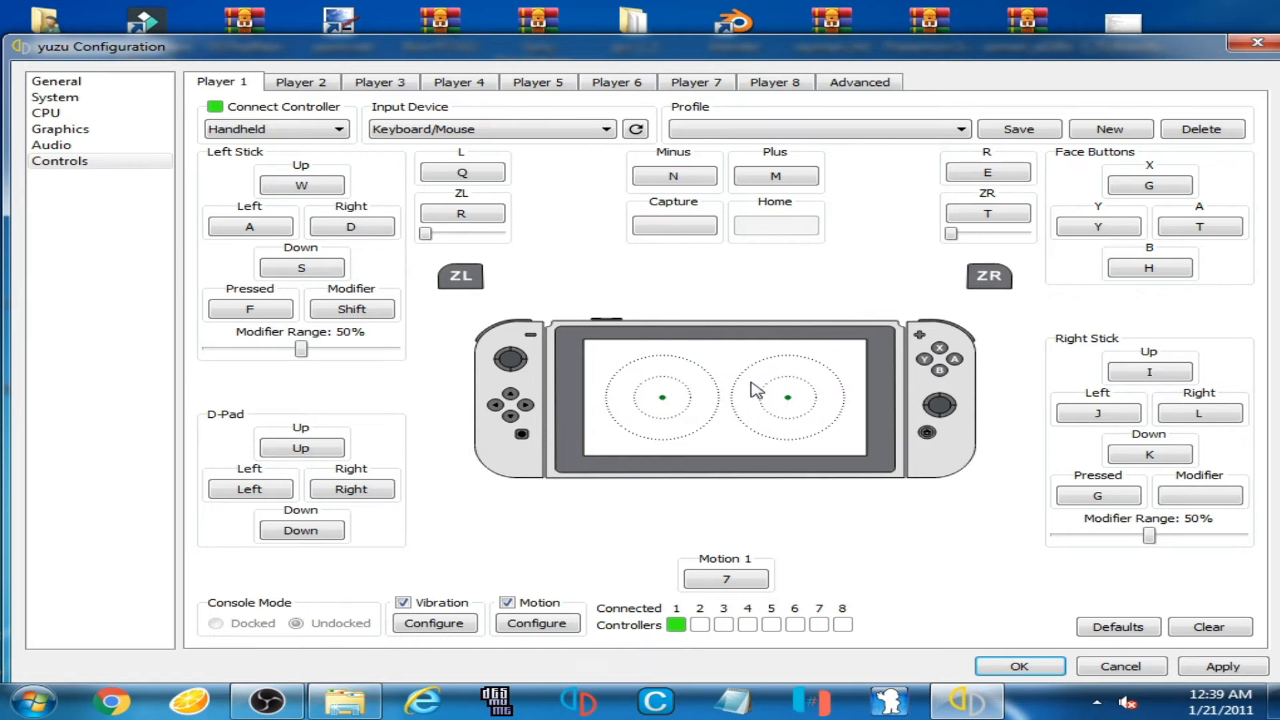
pyautogui.moveTo(841, 410)
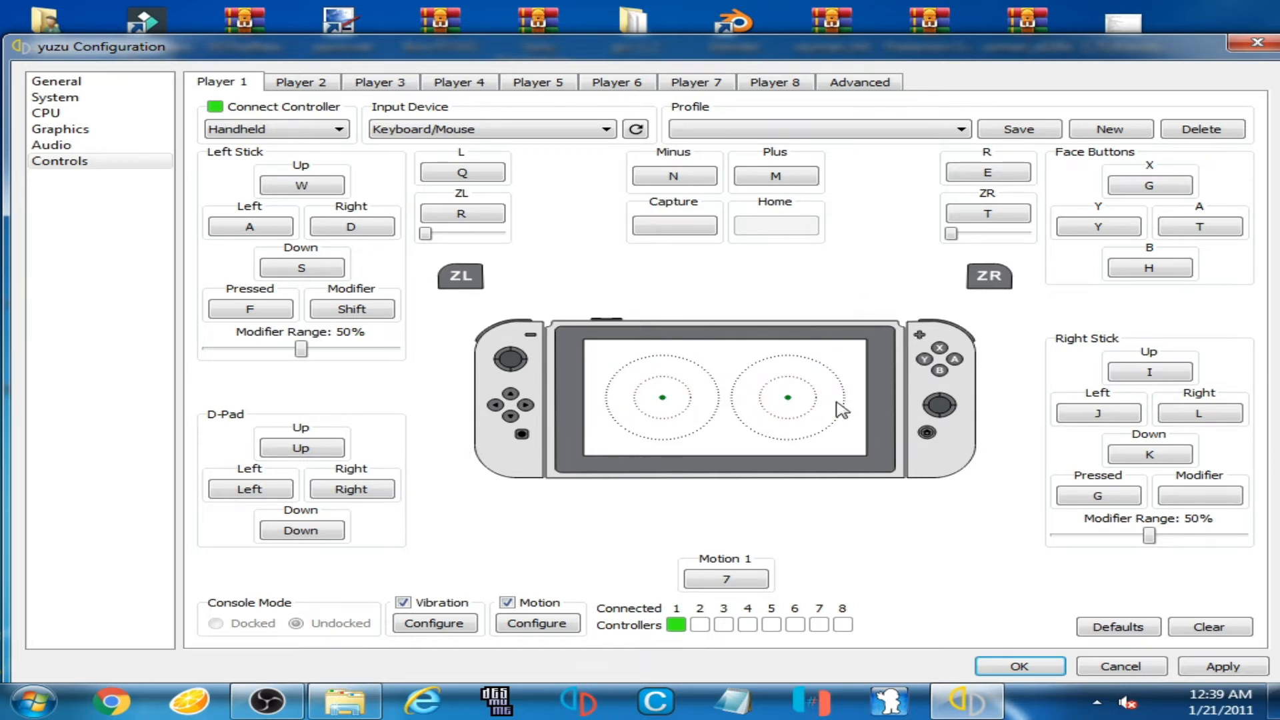
pyautogui.moveTo(1157, 304)
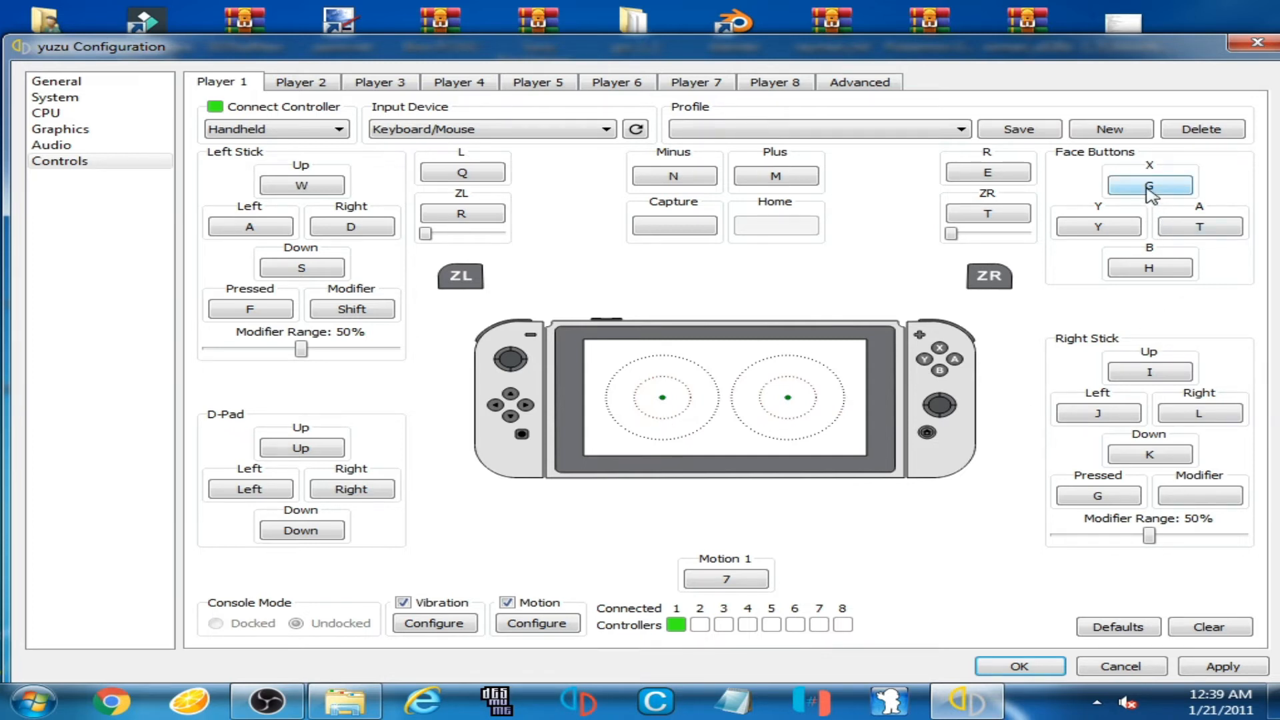
# - Remap Player 1's X face button to T and Y face button to Y
pyautogui.click(1148, 185)
pyautogui.write('T')
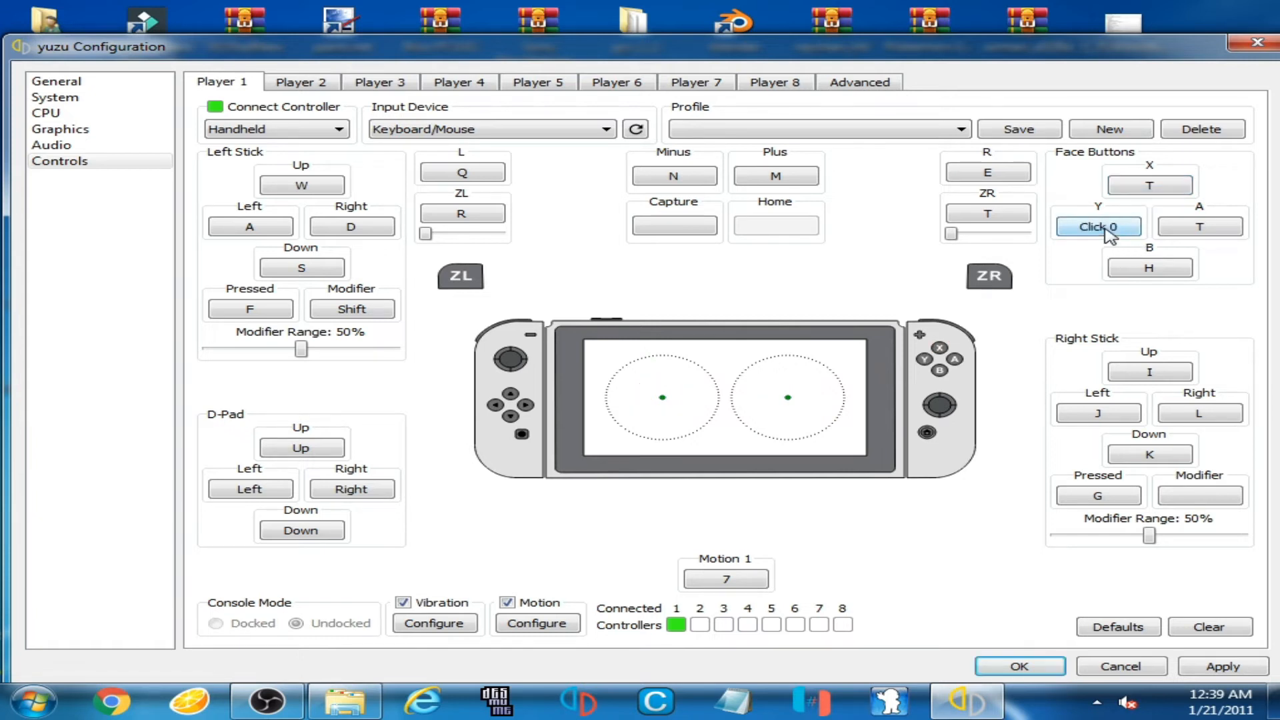
pyautogui.click(1097, 226)
pyautogui.write('Y')
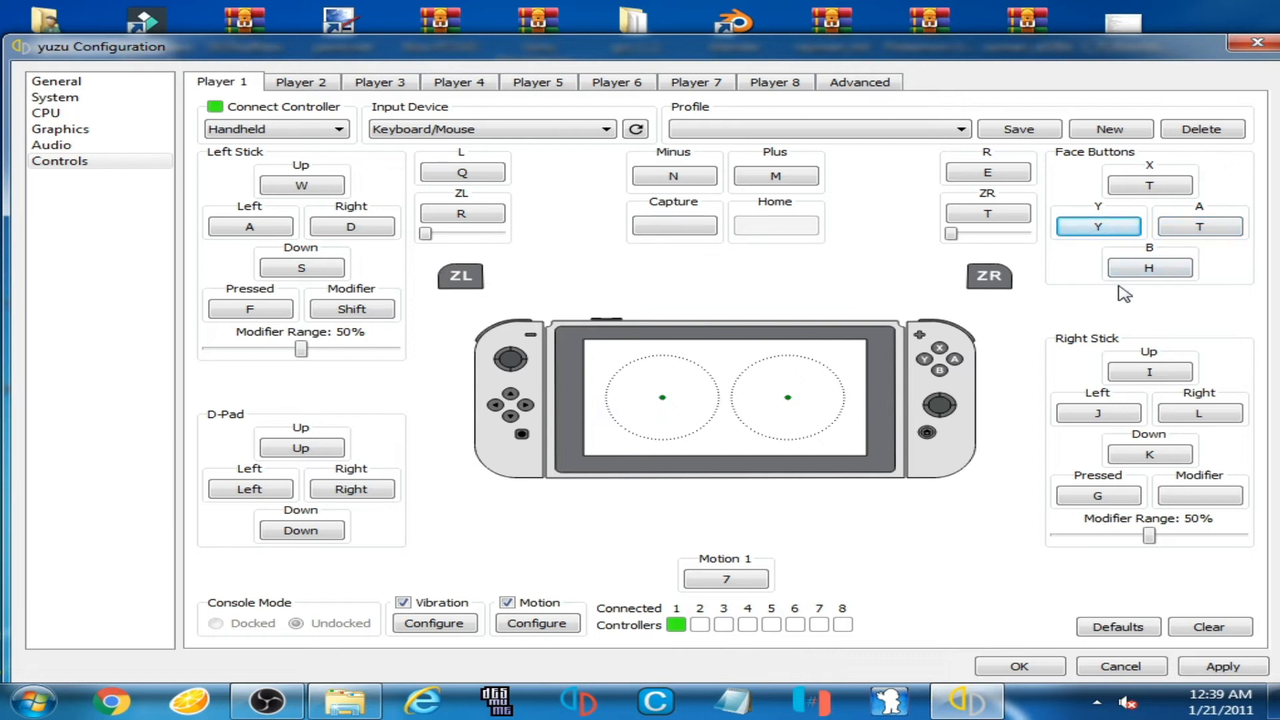
pyautogui.moveTo(723, 322)
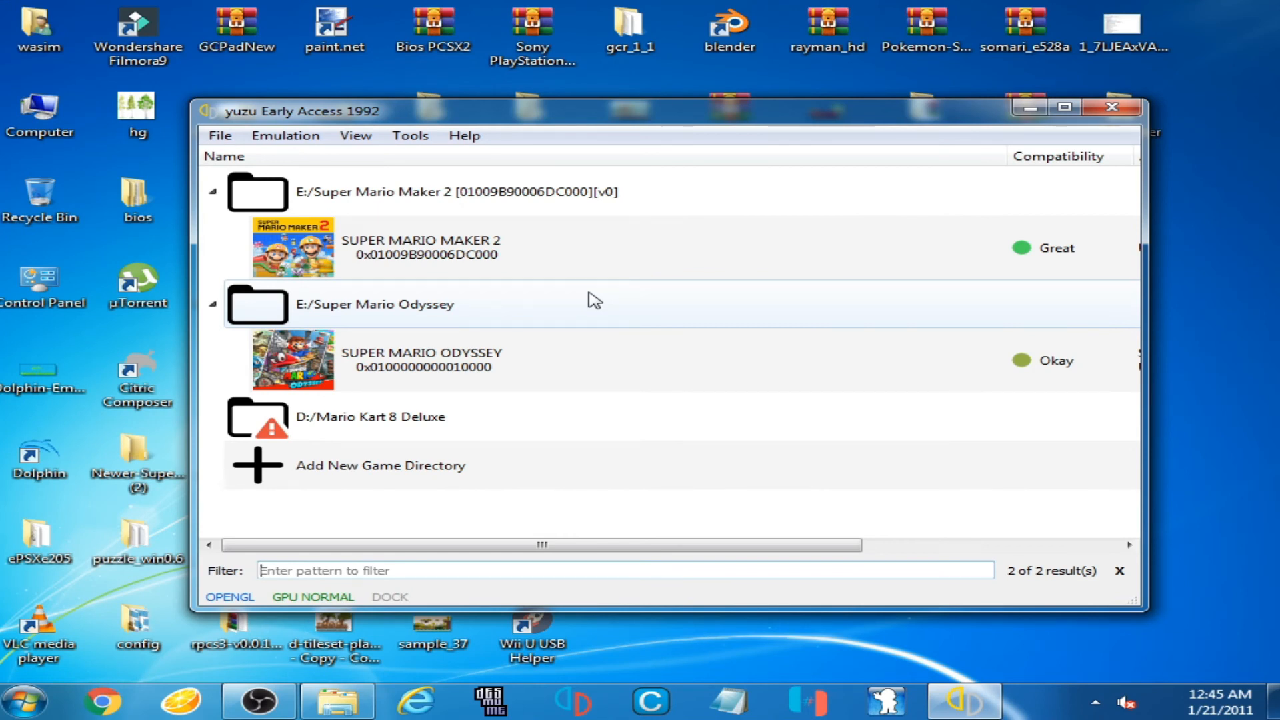
# - Open the yuzu data folder from the File menu and delete its config folder
pyautogui.click(219, 135)
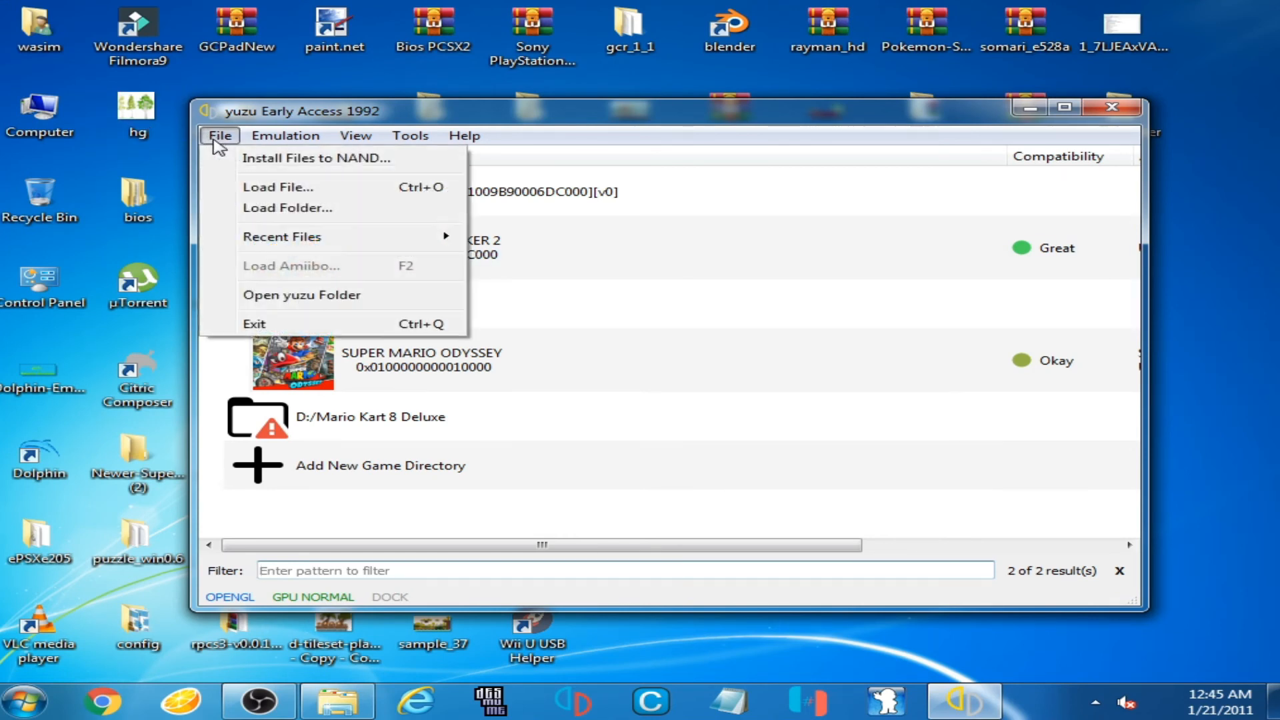
pyautogui.click(301, 294)
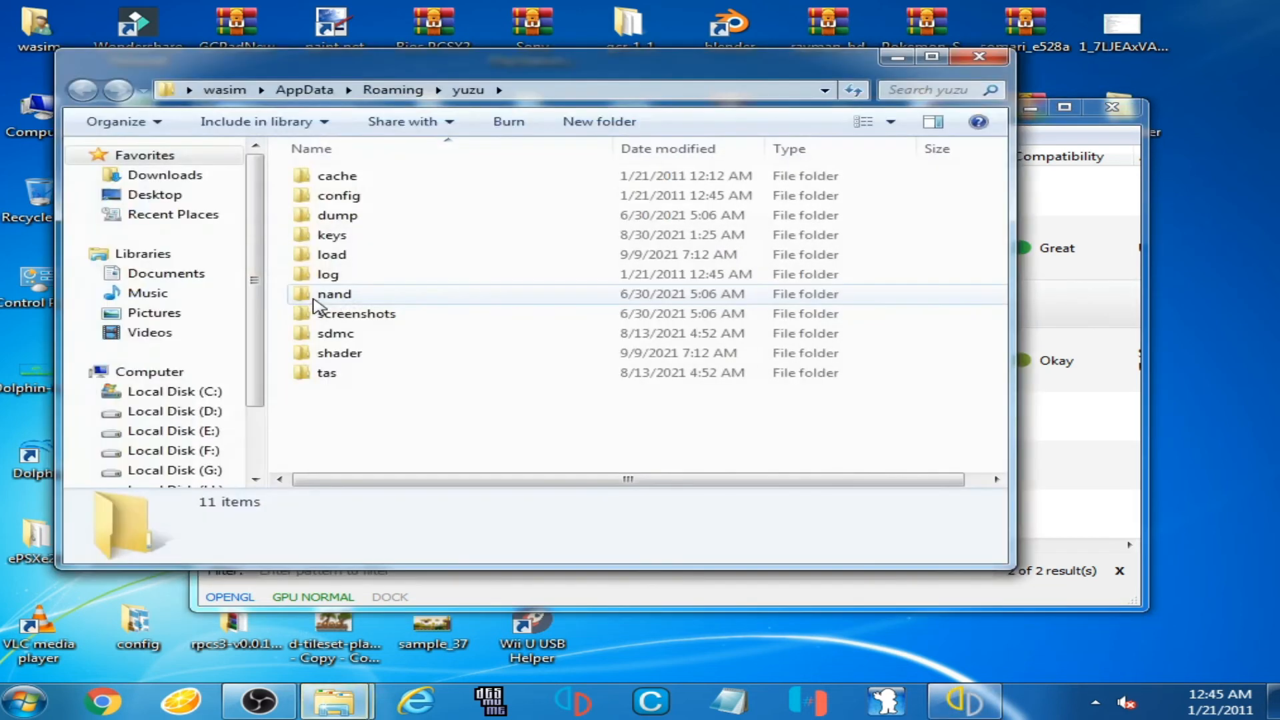
pyautogui.click(338, 196)
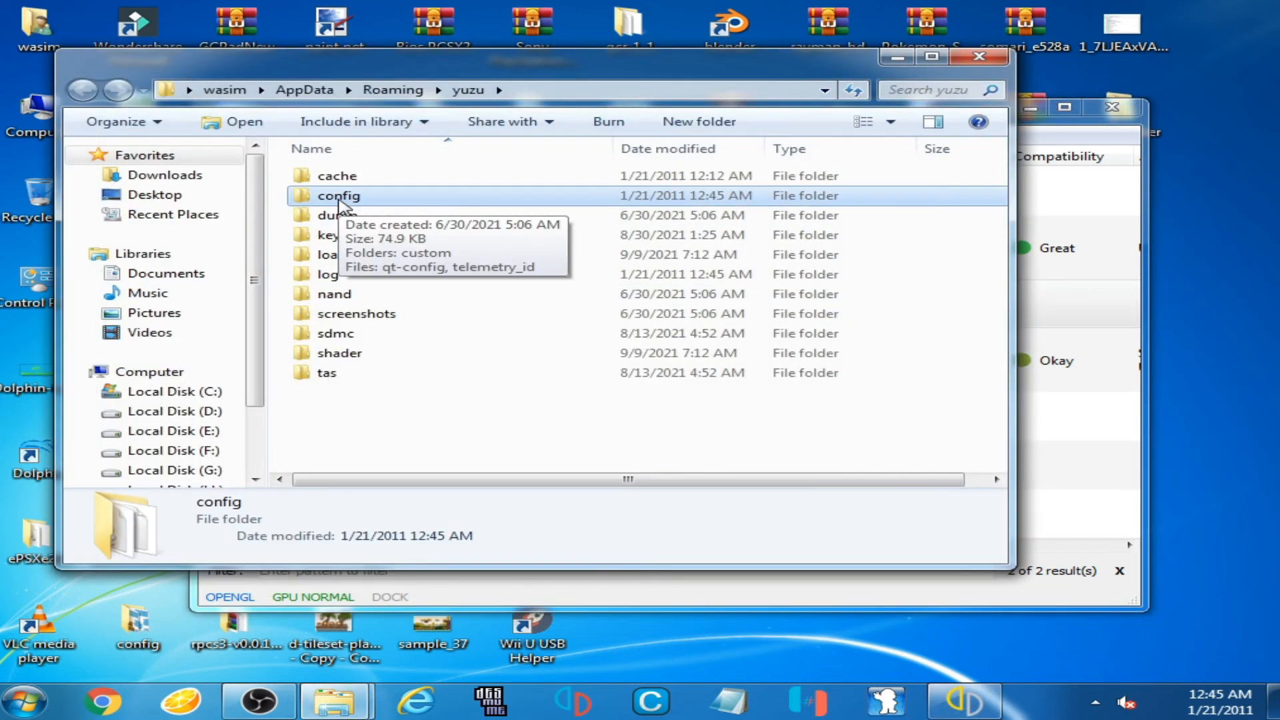
pyautogui.rightClick(338, 195)
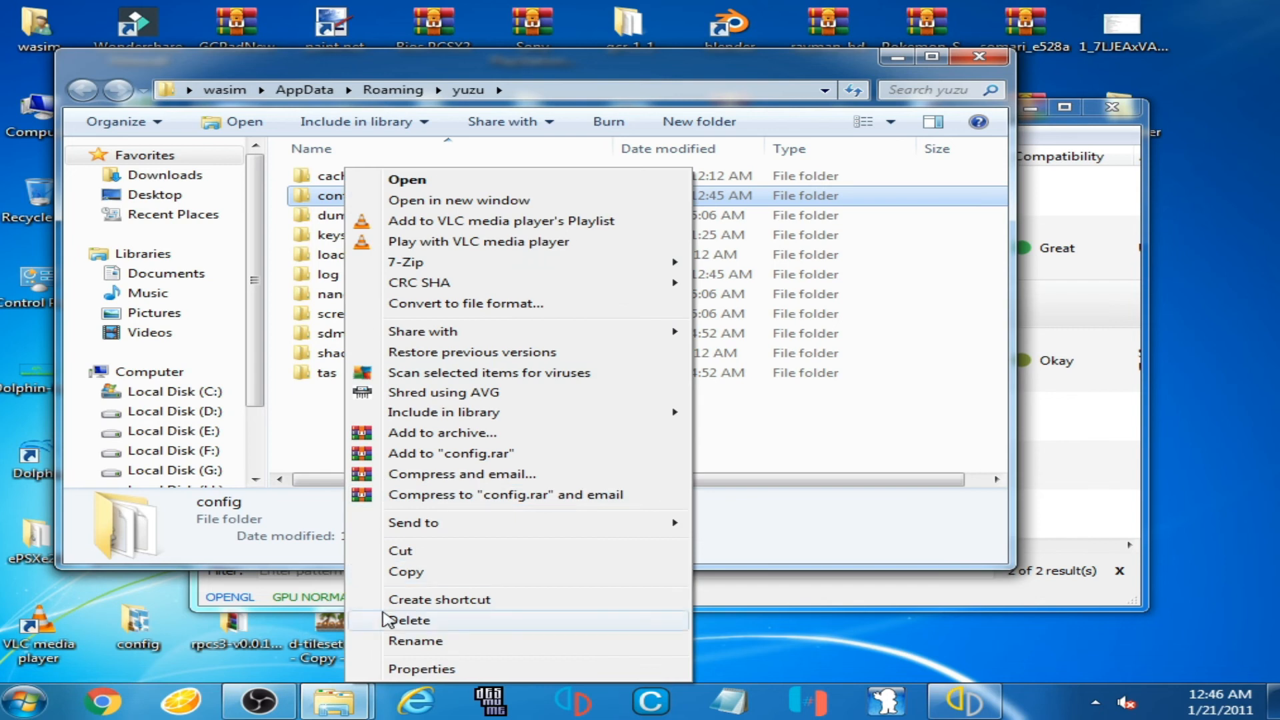
pyautogui.click(415, 619)
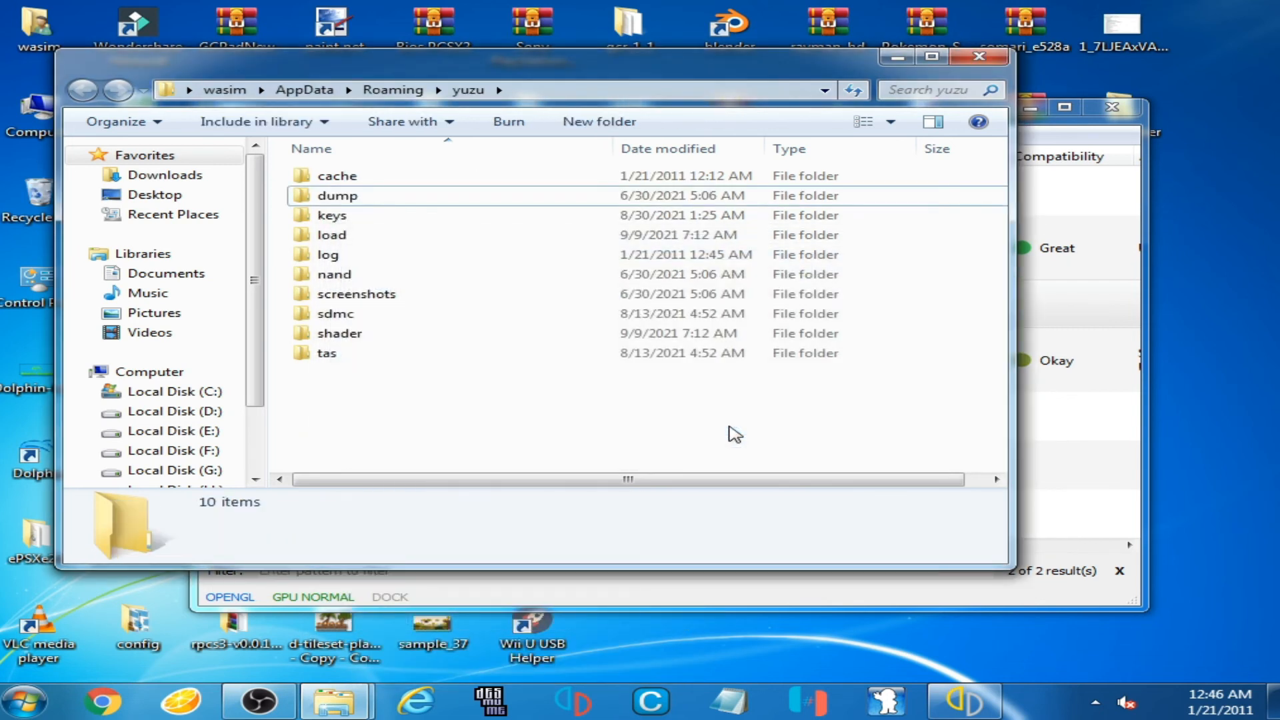
pyautogui.moveTo(498, 254)
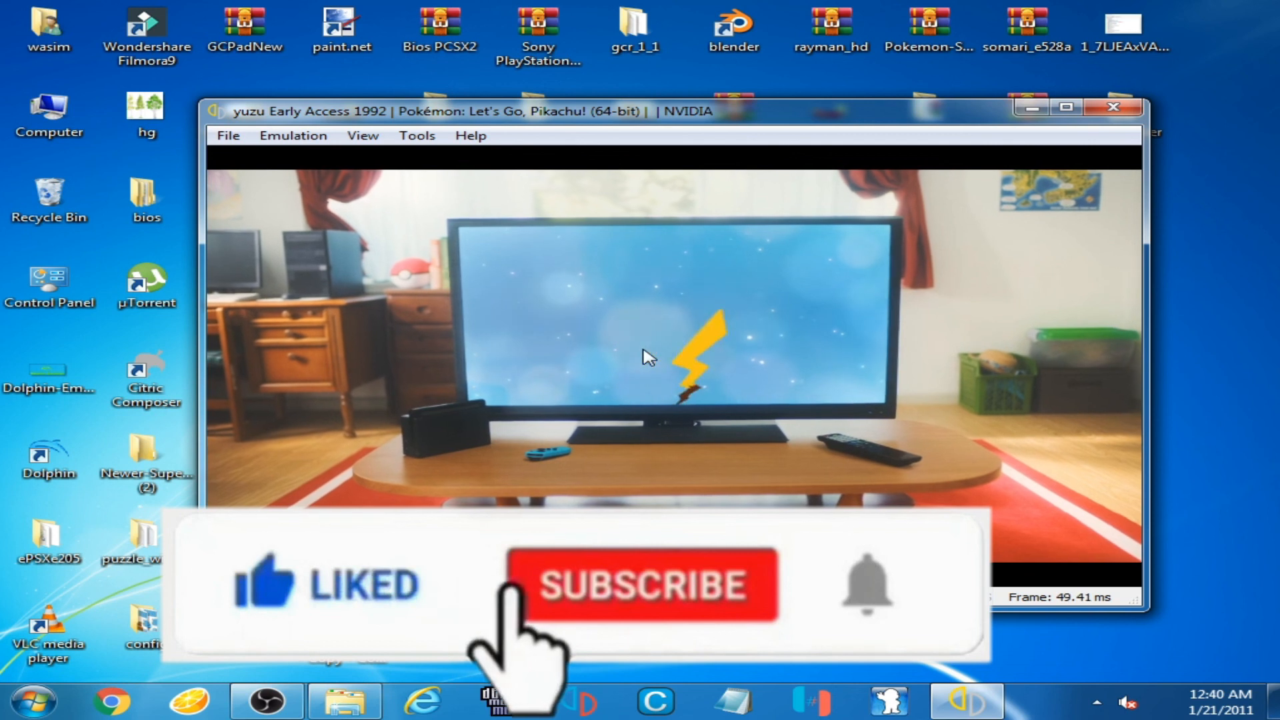
# - Launch Pokémon: Let's Go, Pikachu! from the yuzu game list
pyautogui.click(649, 585)
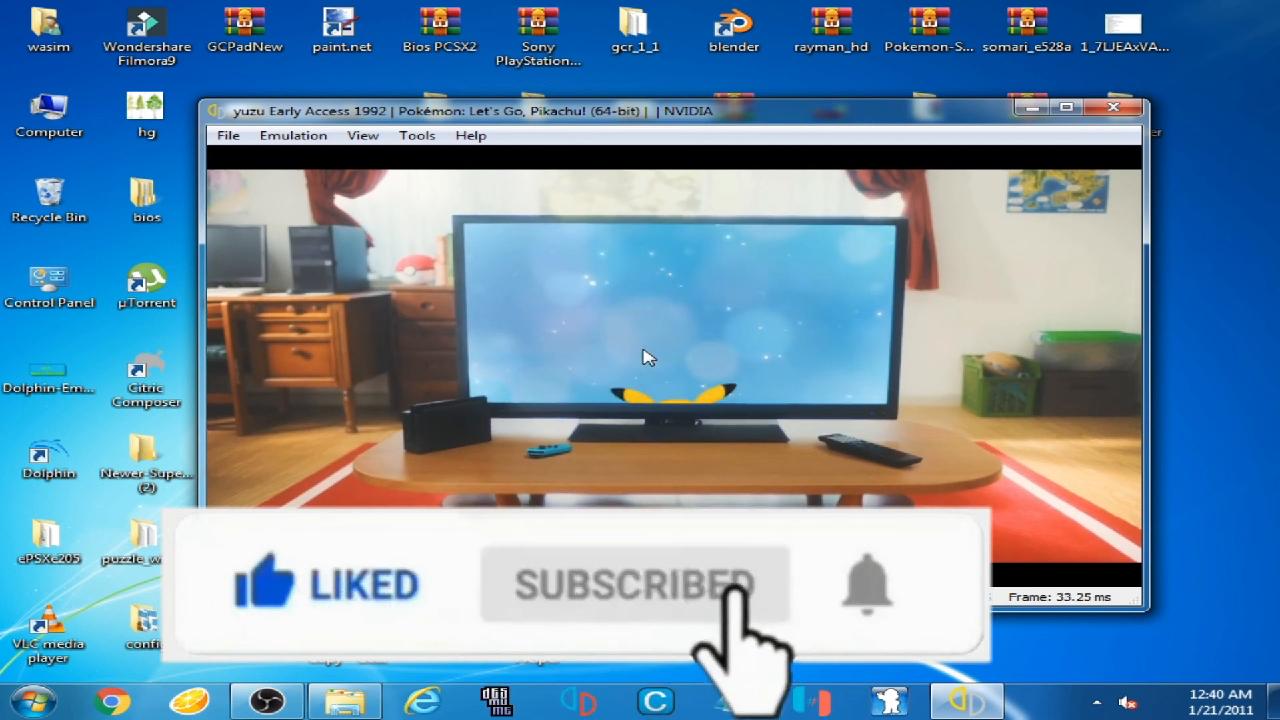